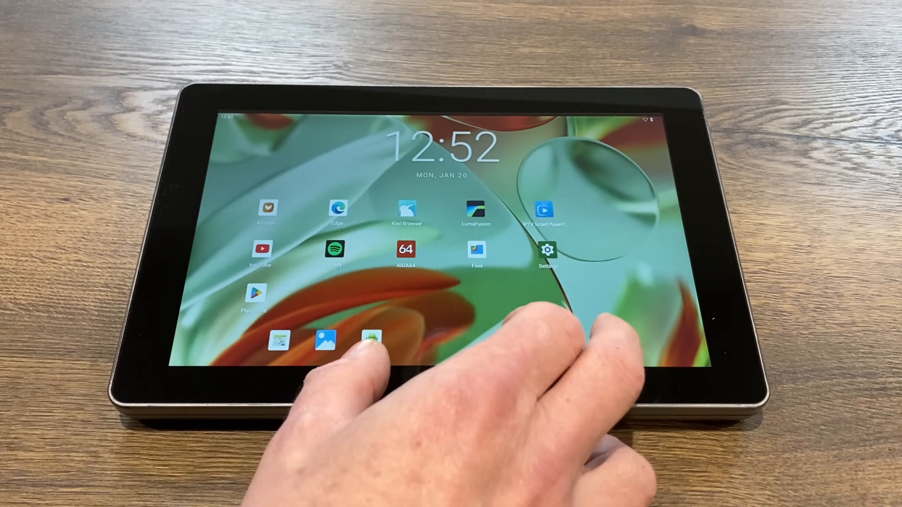
Open Recents and switch back to AIDA64 showing the Raspberry Pi 5 system details
{"action": "left_click", "coordinate": [608, 358]}
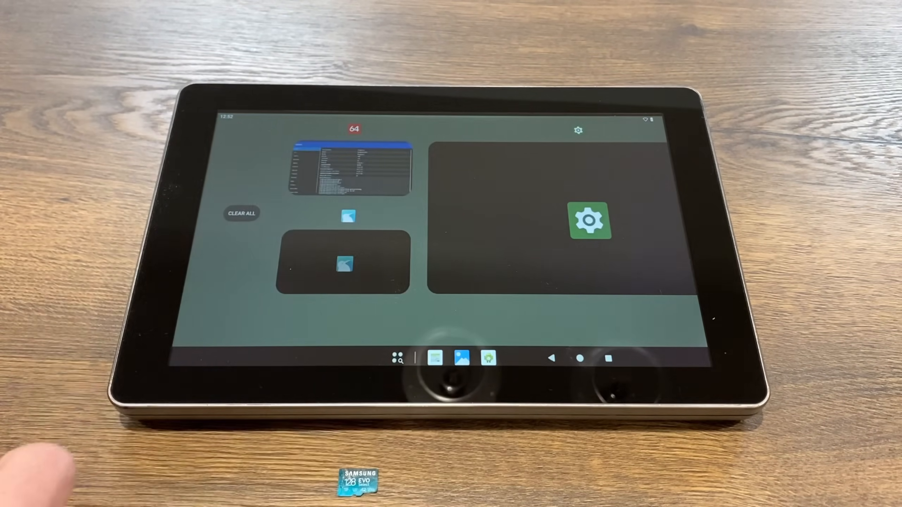
{"action": "left_click", "coordinate": [352, 166]}
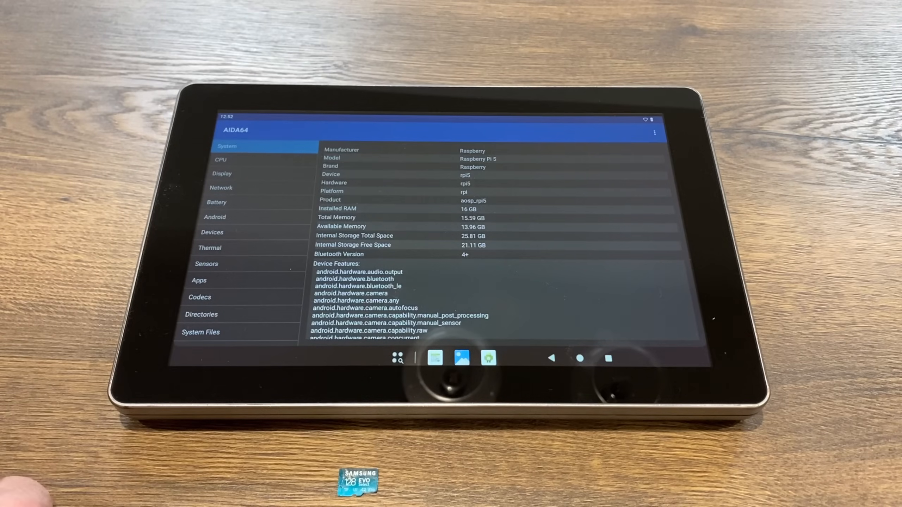
Return to the recent apps overview with the AIDA64 System page card centered
{"action": "left_click", "coordinate": [604, 358]}
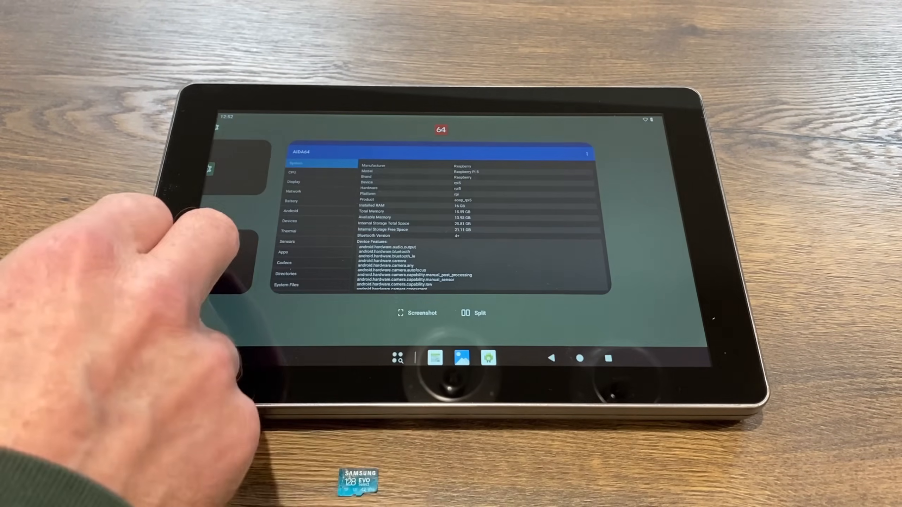